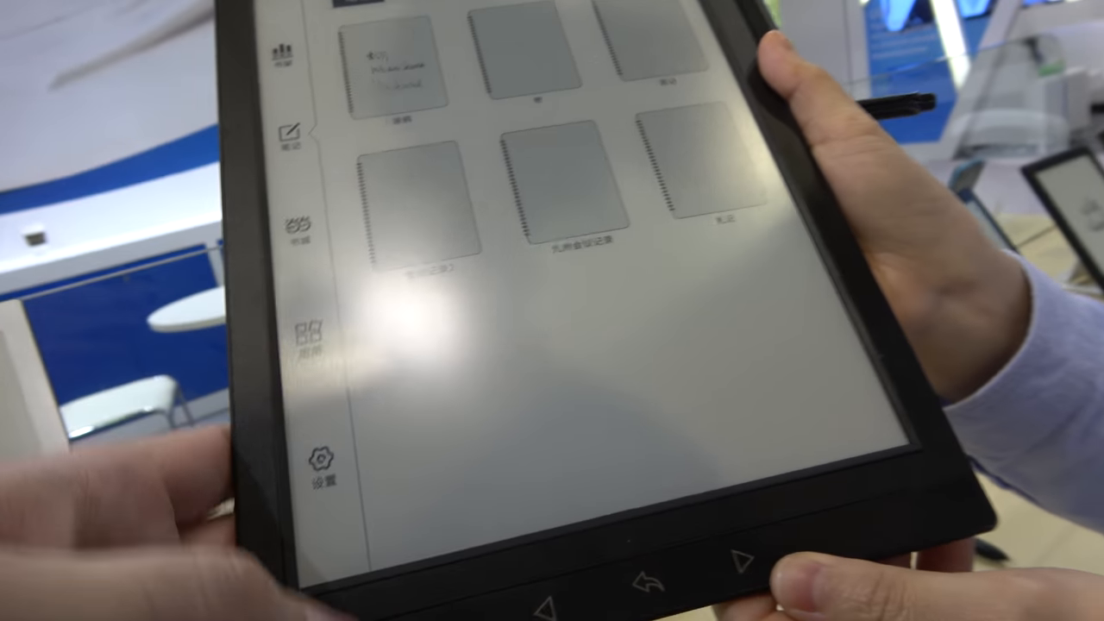
Switch from the 笔记 notes view to the 书架 bookshelf's grid of book covers
click(320, 456)
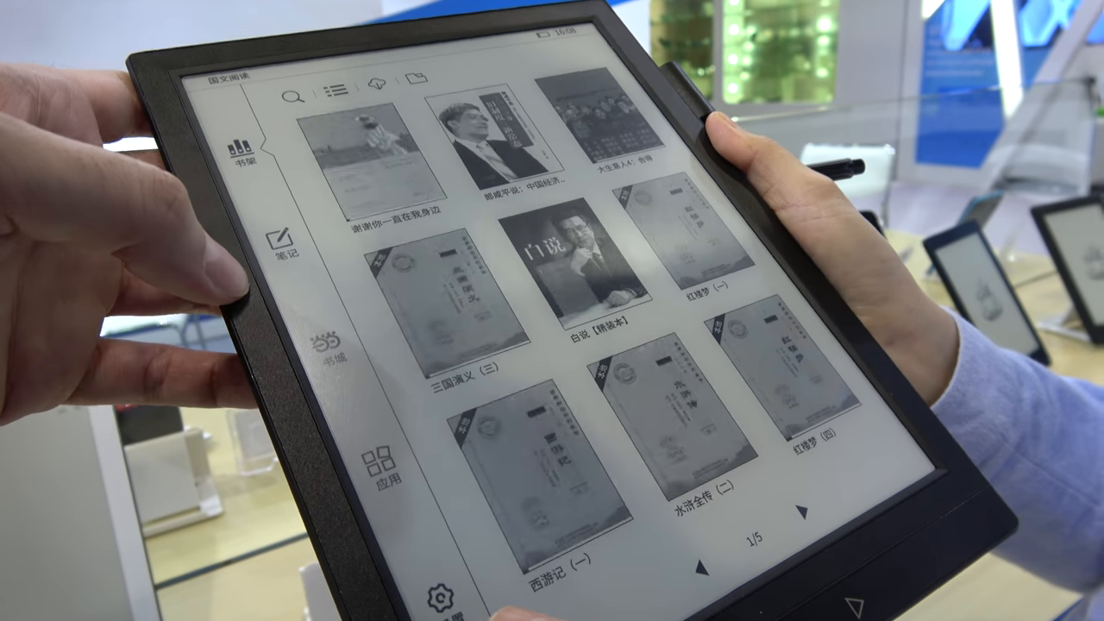
click(570, 267)
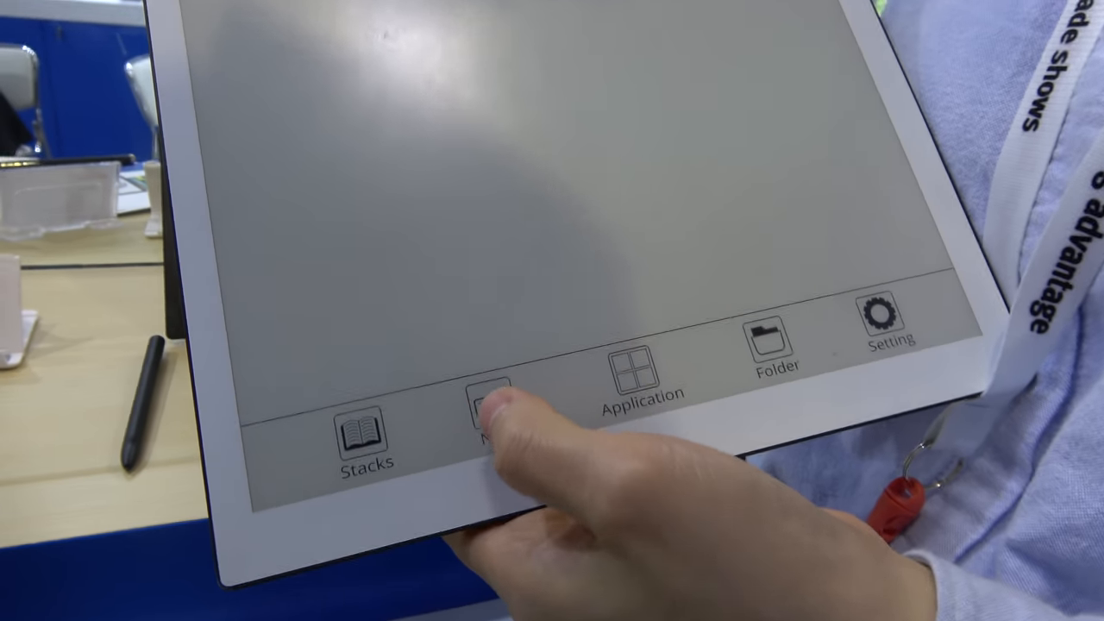
Tap the Note icon on the white tablet, ending on the home screen's Recently added books
click(487, 414)
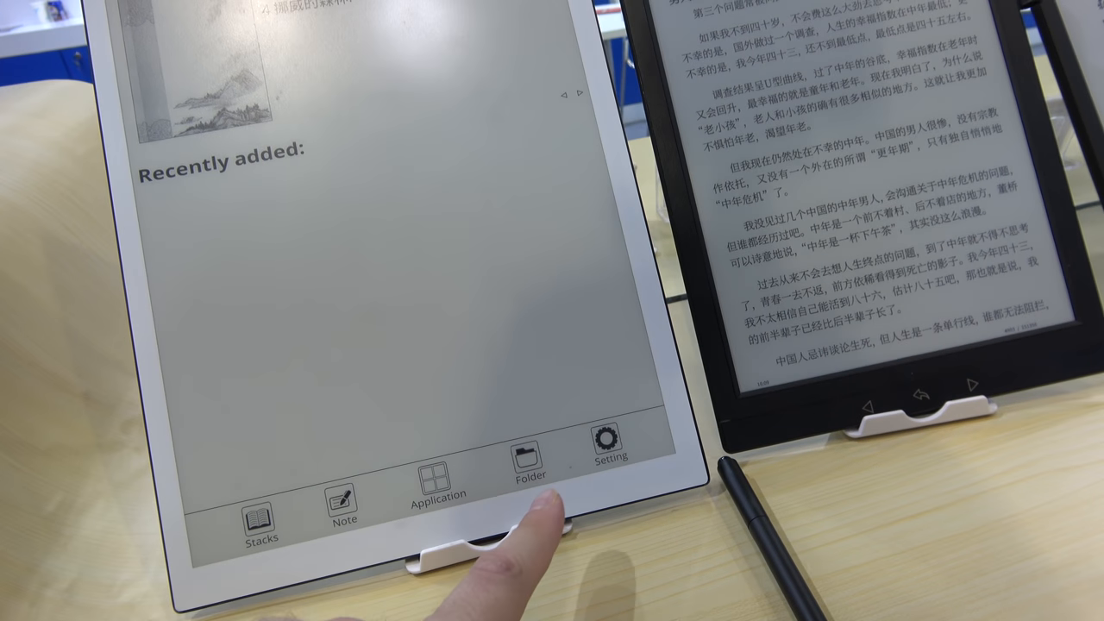
Open Setting and 设置, view the 出厂设置 factory-reset page, and back out without resetting
click(609, 449)
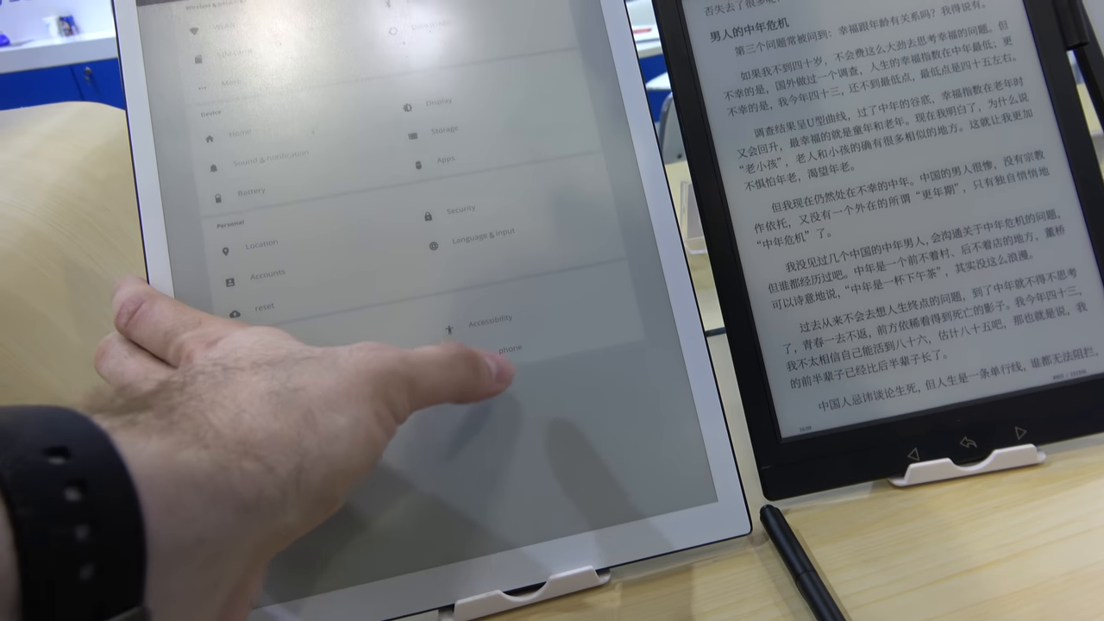
click(510, 348)
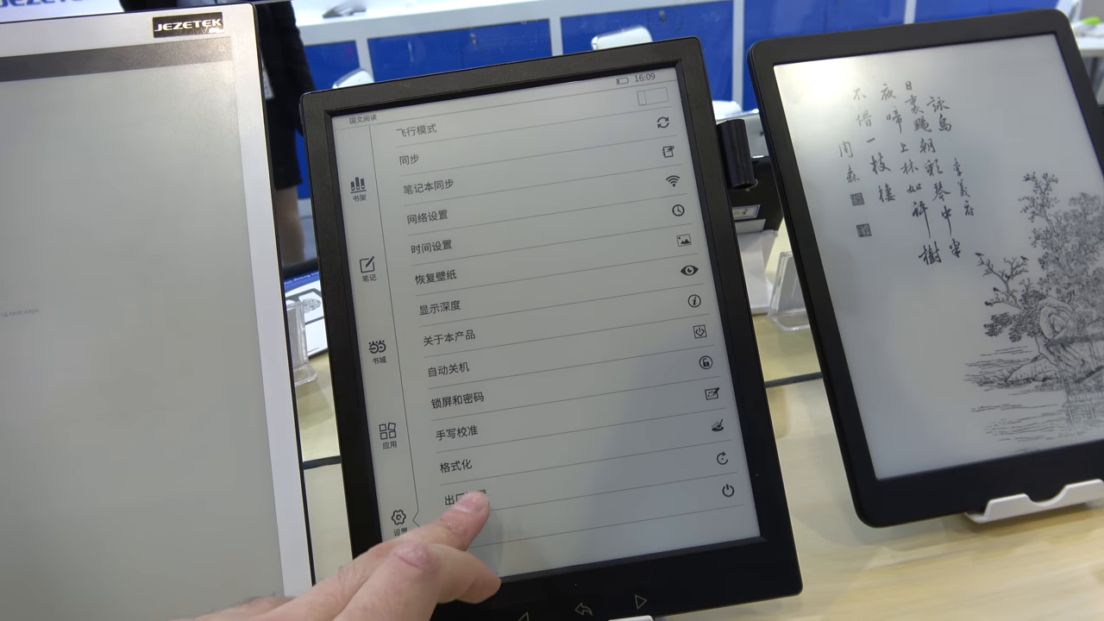
click(464, 496)
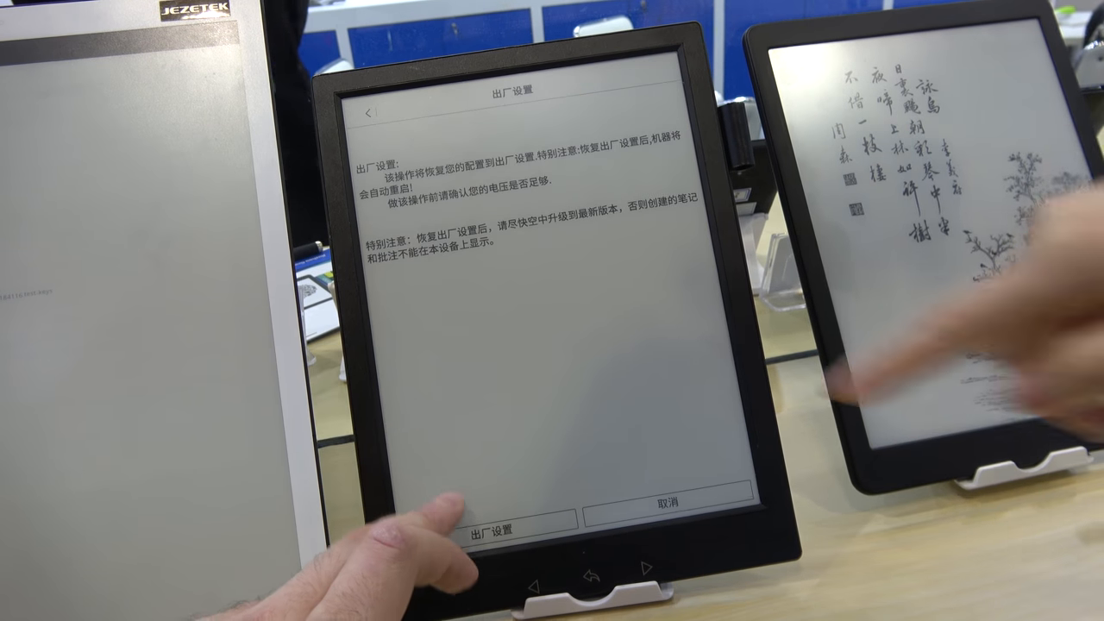
click(675, 504)
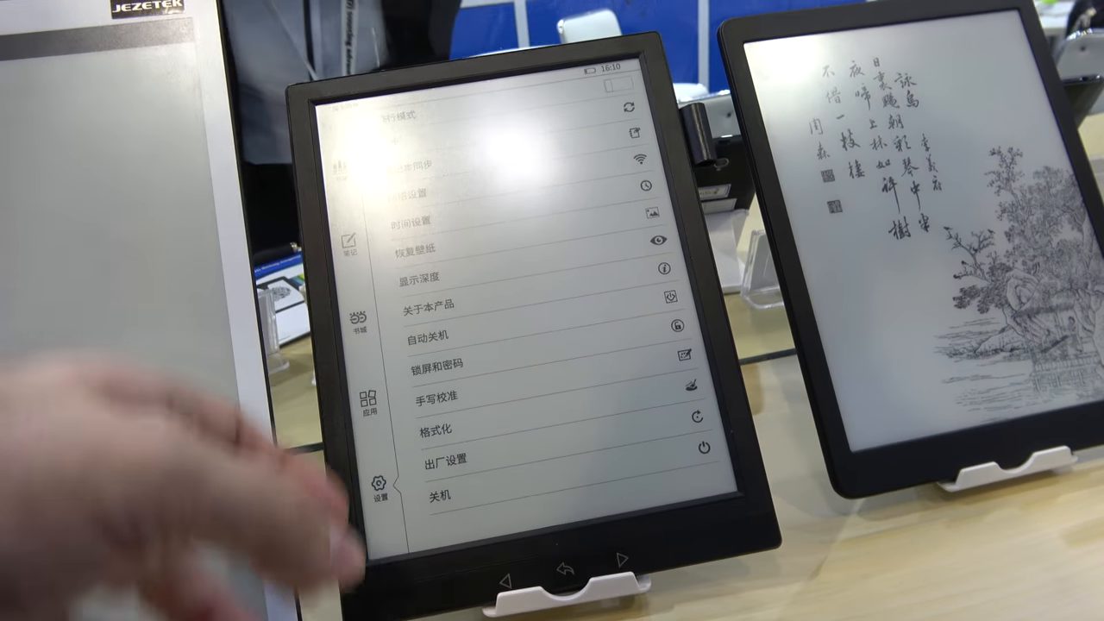